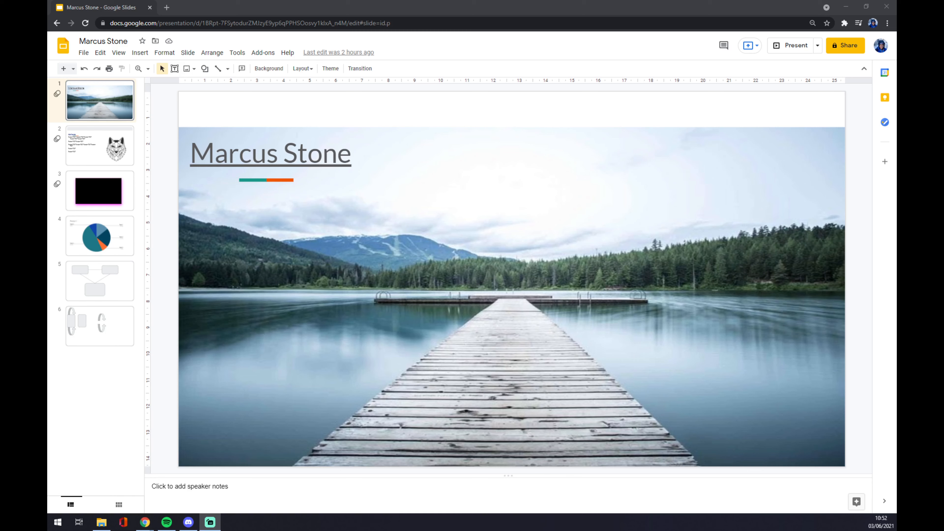
pyautogui.moveTo(317, 89)
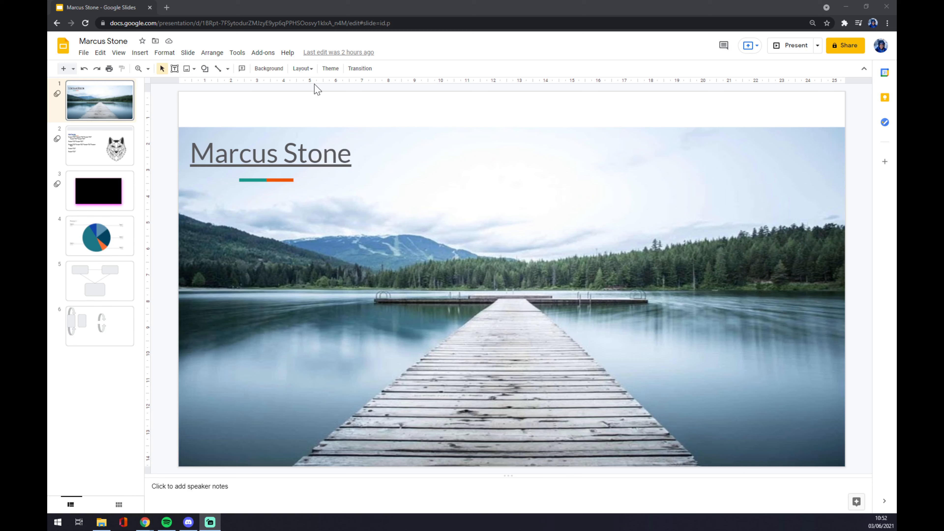
pyautogui.moveTo(264, 88)
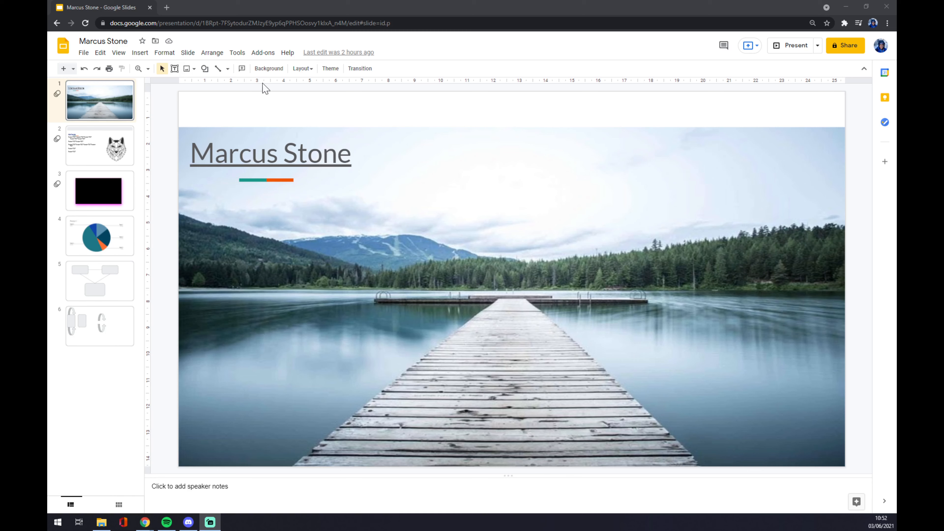
# Start emailing the Marcus Stone presentation as a file attachment.
pyautogui.click(83, 52)
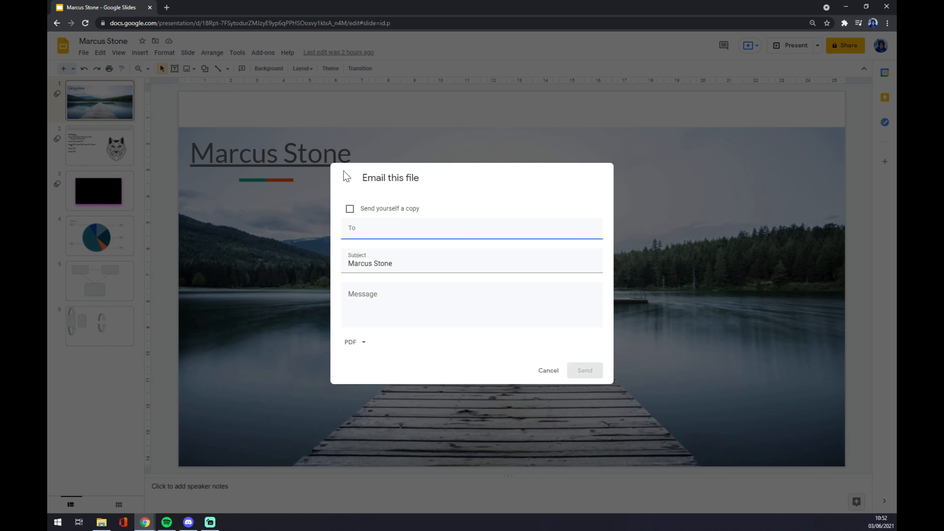
pyautogui.moveTo(519, 393)
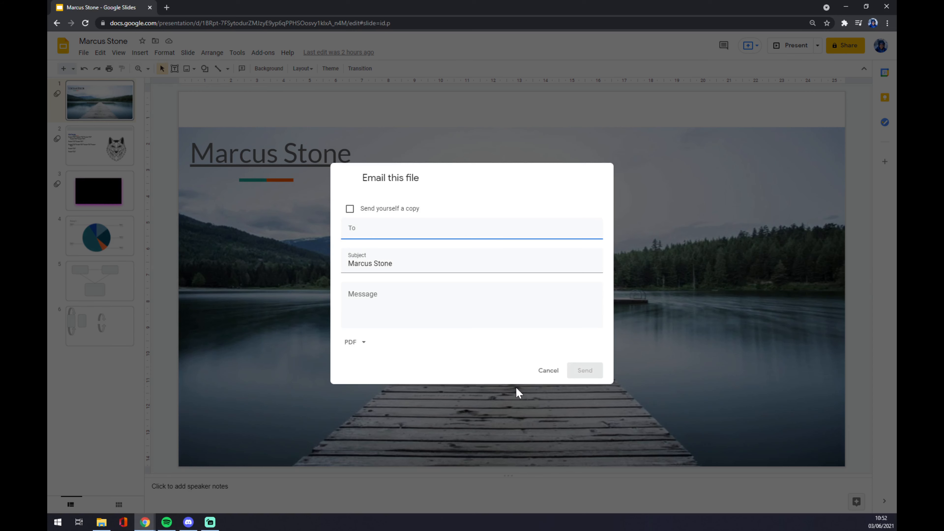
pyautogui.moveTo(649, 264)
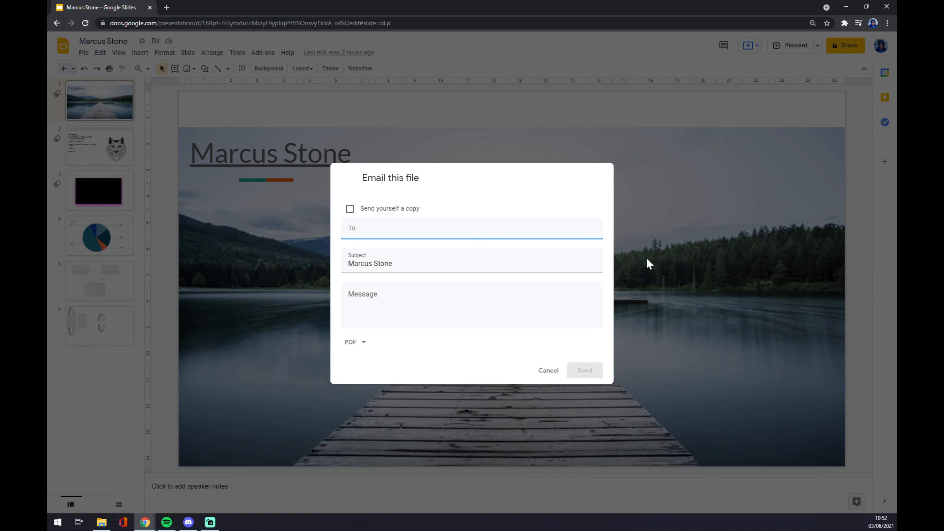
# Add the first suggested contact as the email's recipient.
pyautogui.click(472, 228)
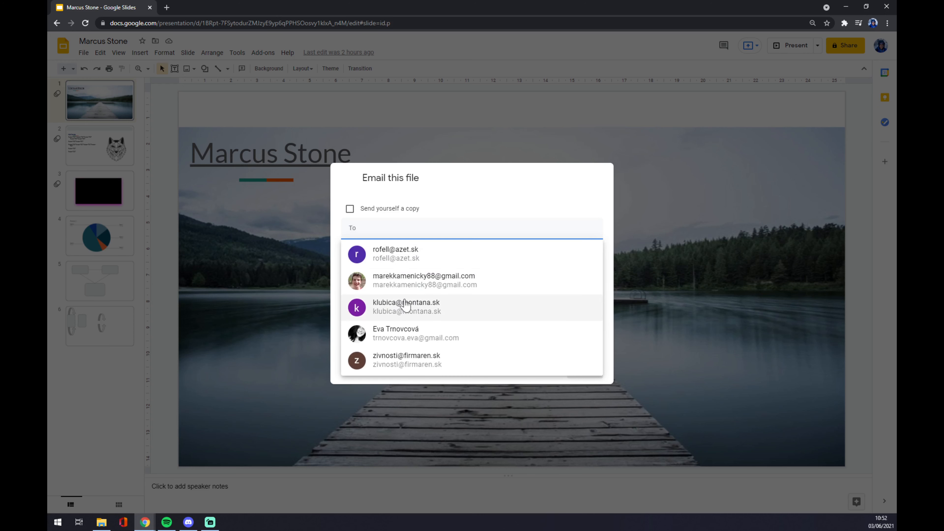
pyautogui.click(395, 253)
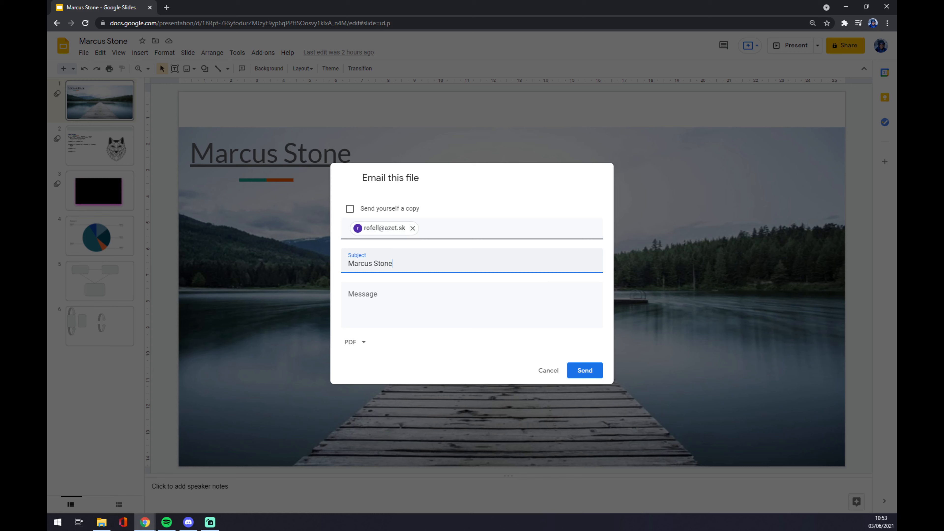
# Enable 'Send yourself a copy' and place the cursor in the Message box.
pyautogui.click(472, 304)
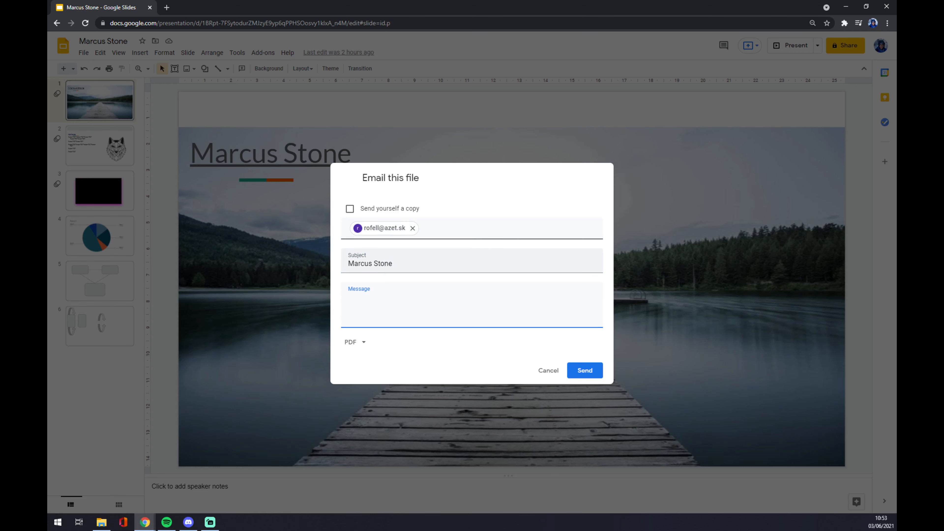
pyautogui.click(349, 208)
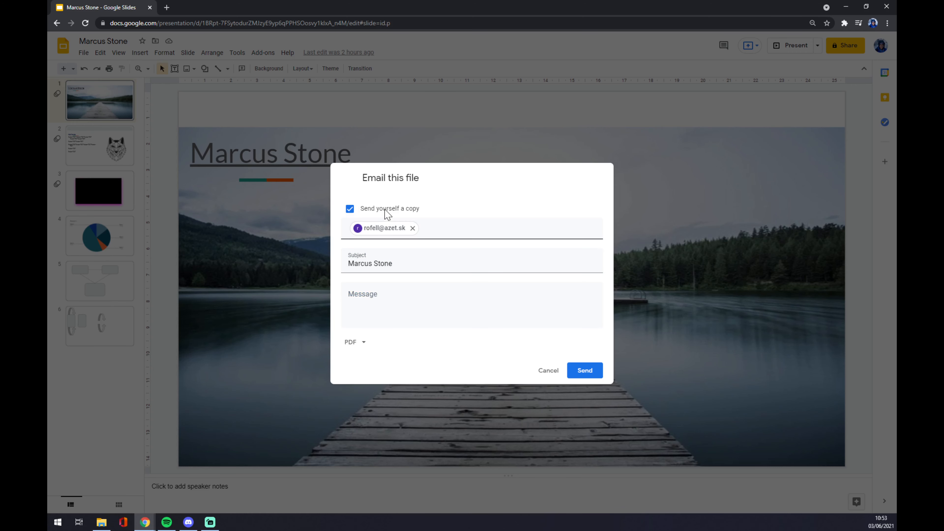
pyautogui.moveTo(383, 344)
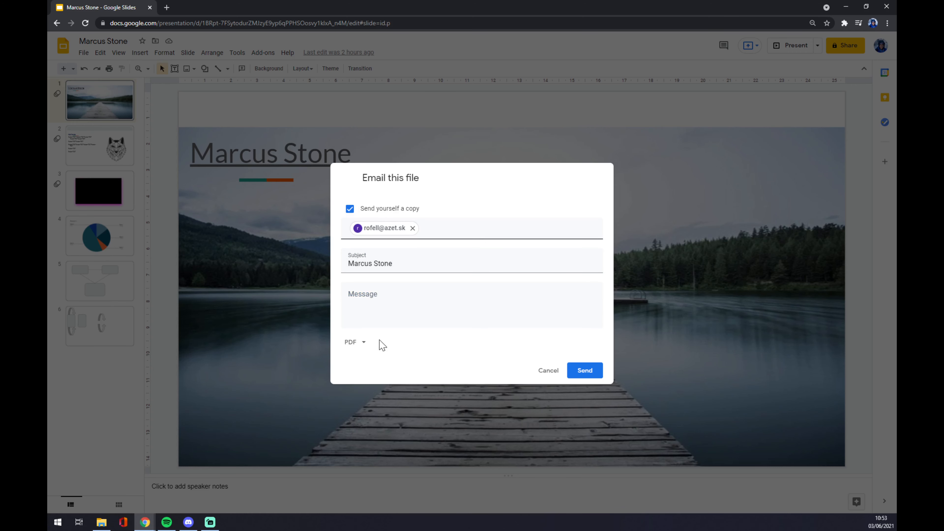
pyautogui.click(472, 304)
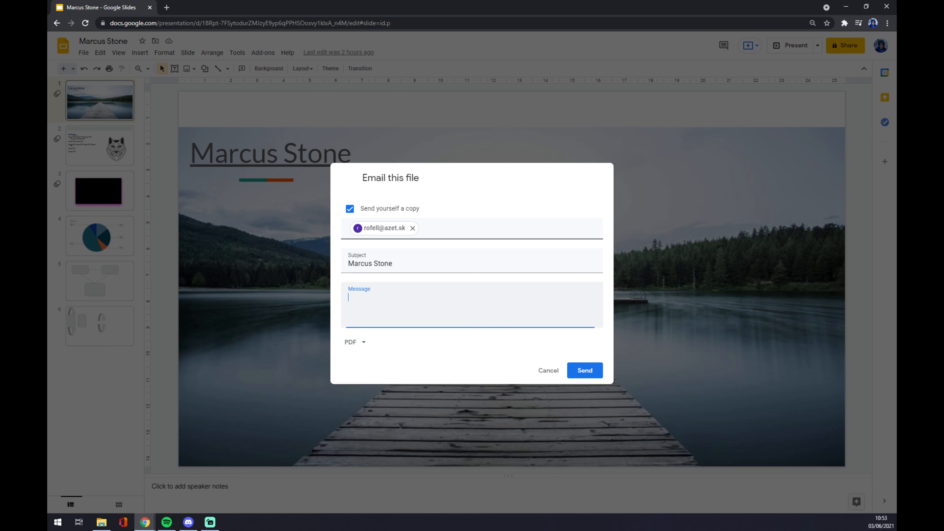
# Write the message 'Hello' and send the presentation as a PDF.
pyautogui.write('Hello')
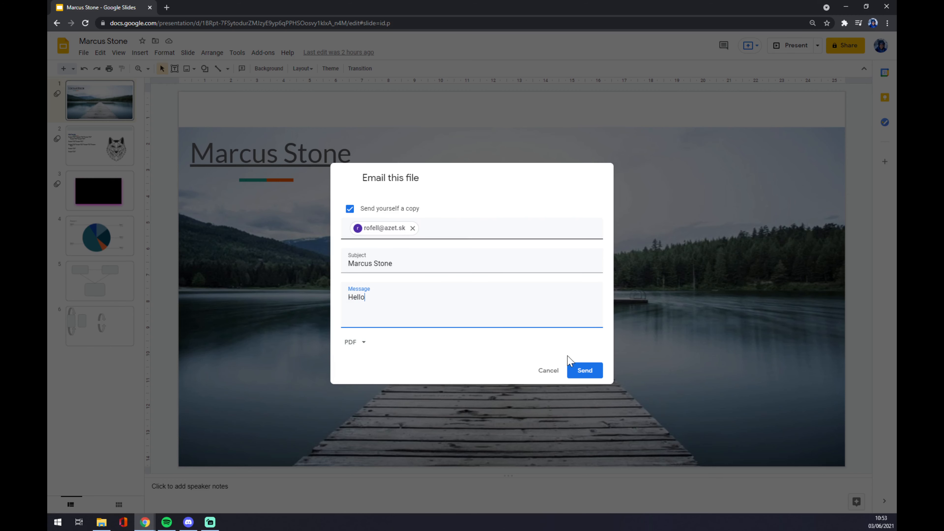
pyautogui.click(584, 370)
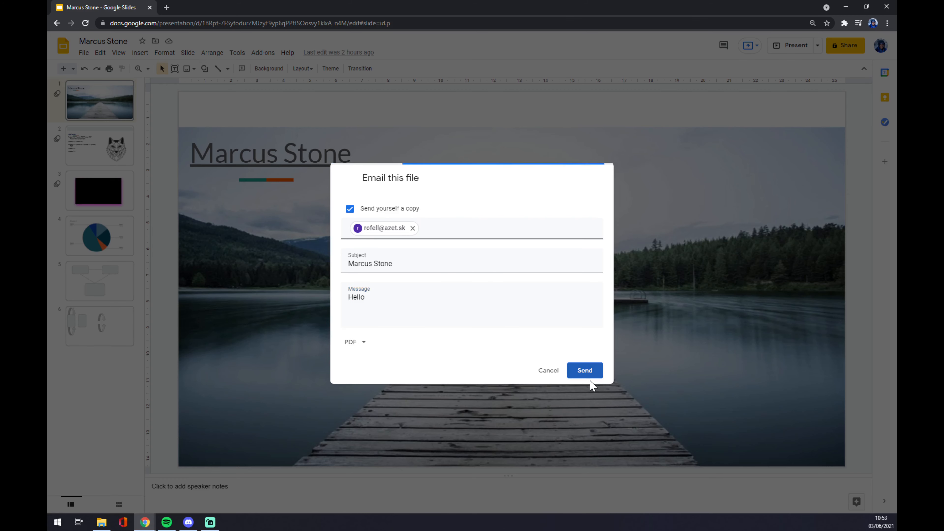
pyautogui.click(582, 370)
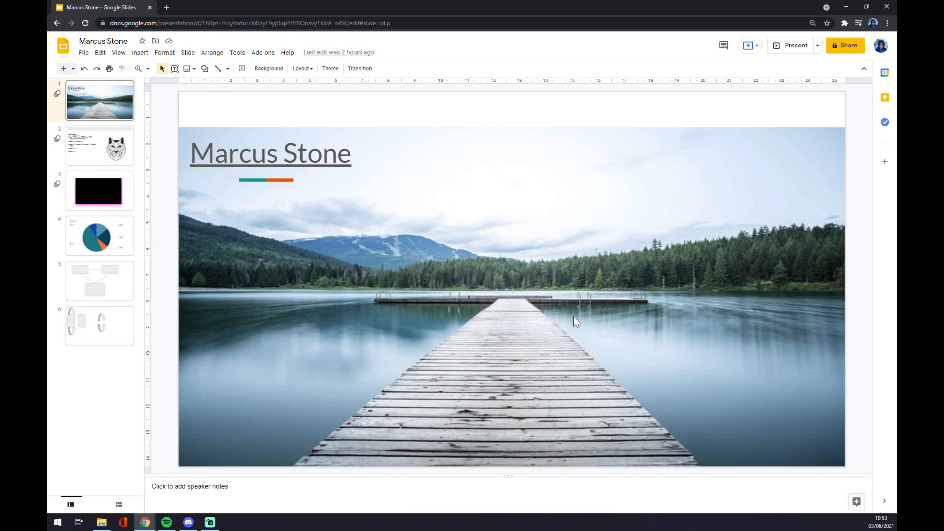
pyautogui.moveTo(880, 46)
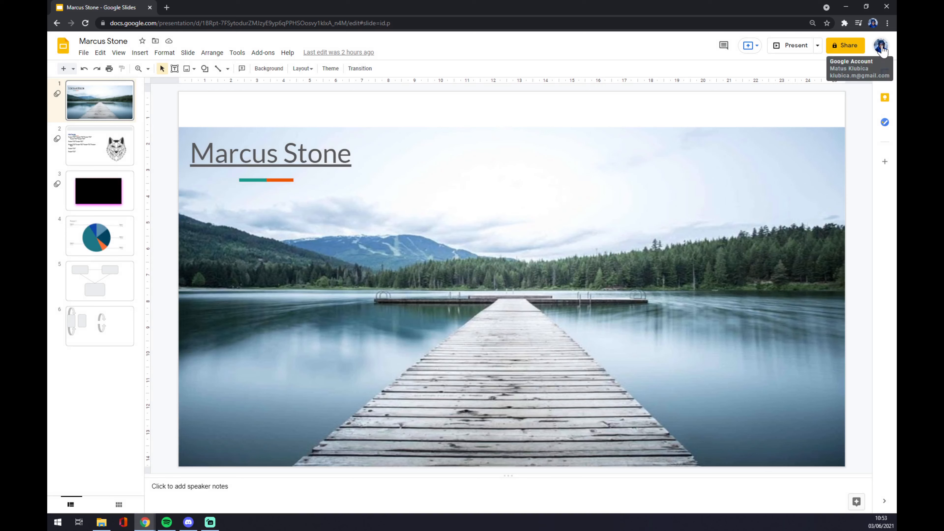
pyautogui.moveTo(541, 226)
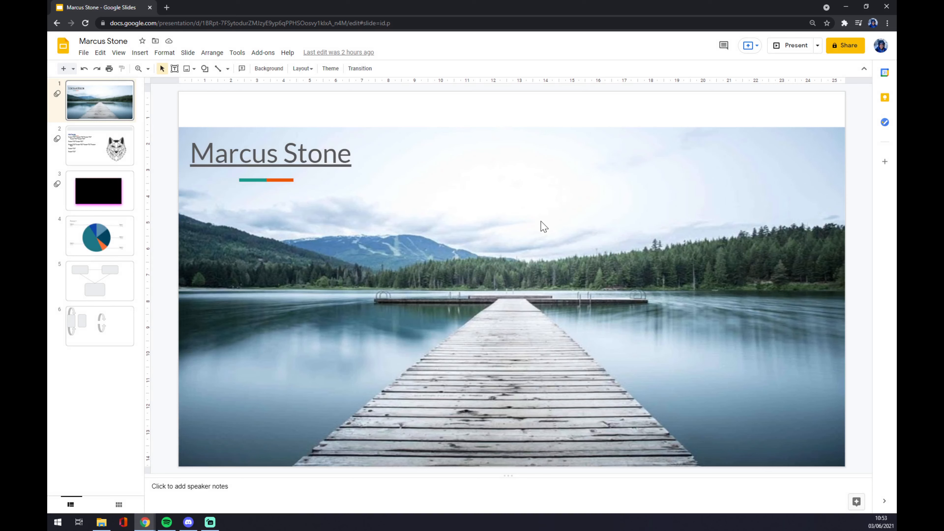